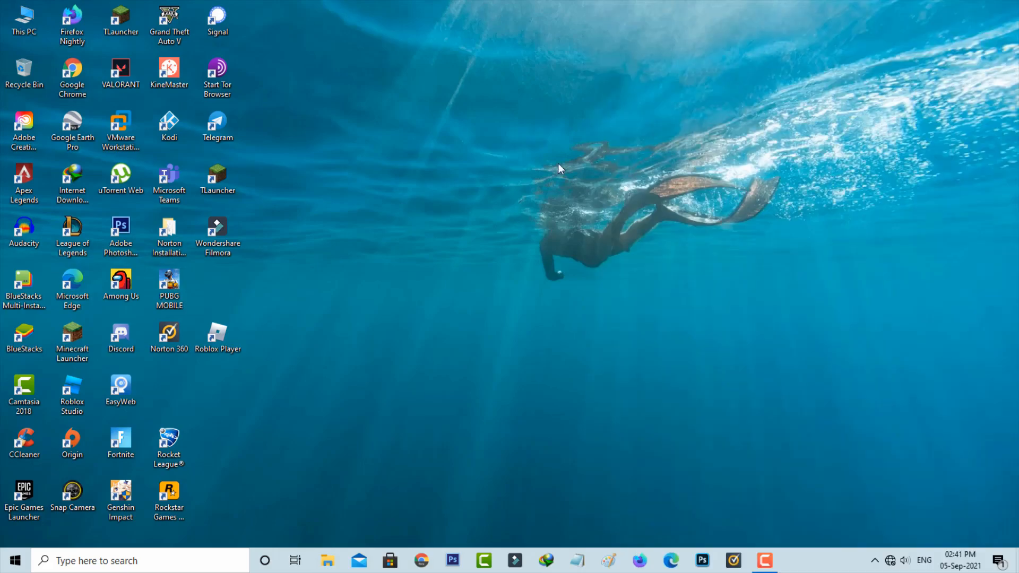
- Search 'se' for Security and Maintenance, expand Maintenance, and stop the running maintenance
left_click(19, 560)
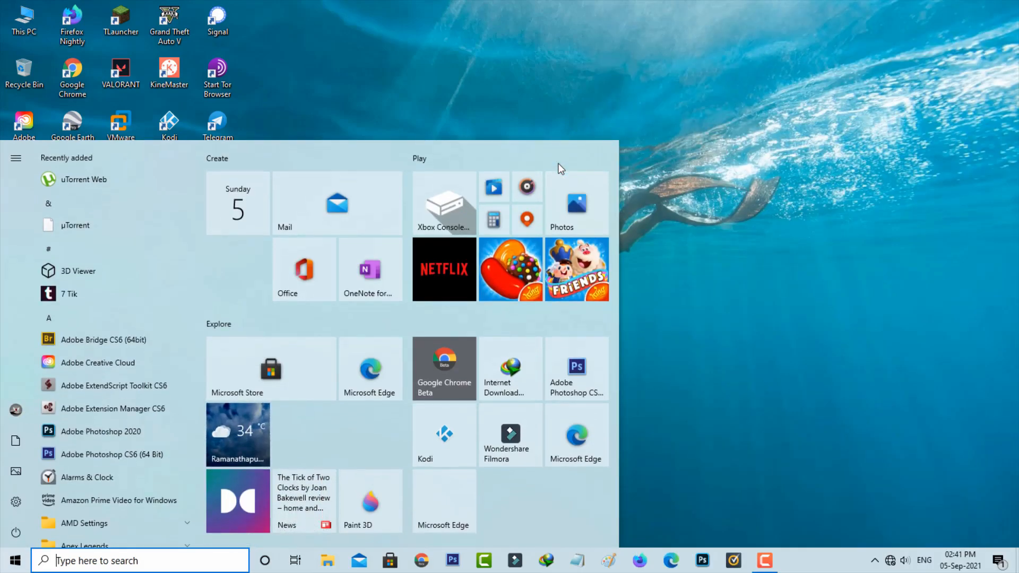
type("se")
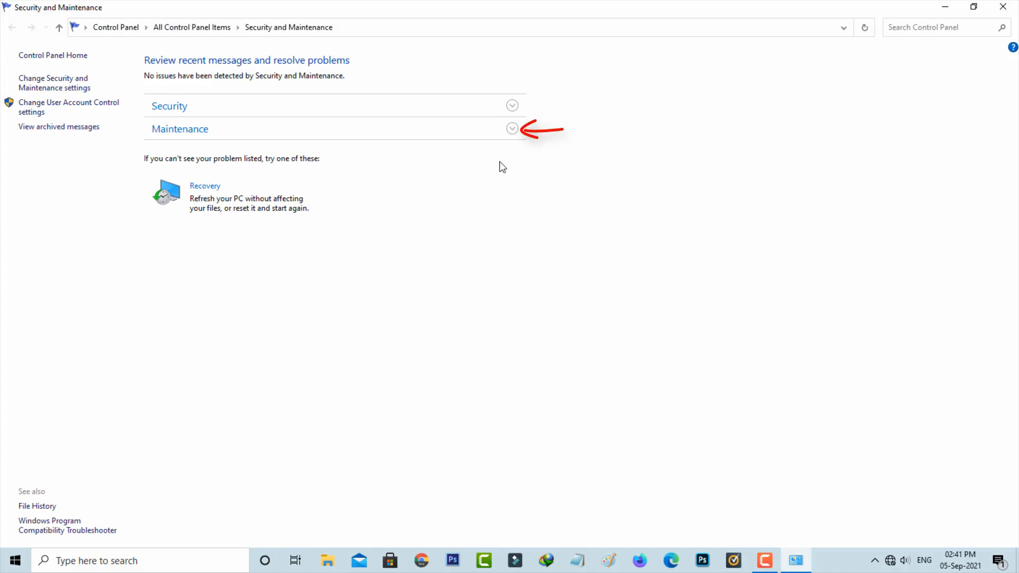
left_click(512, 128)
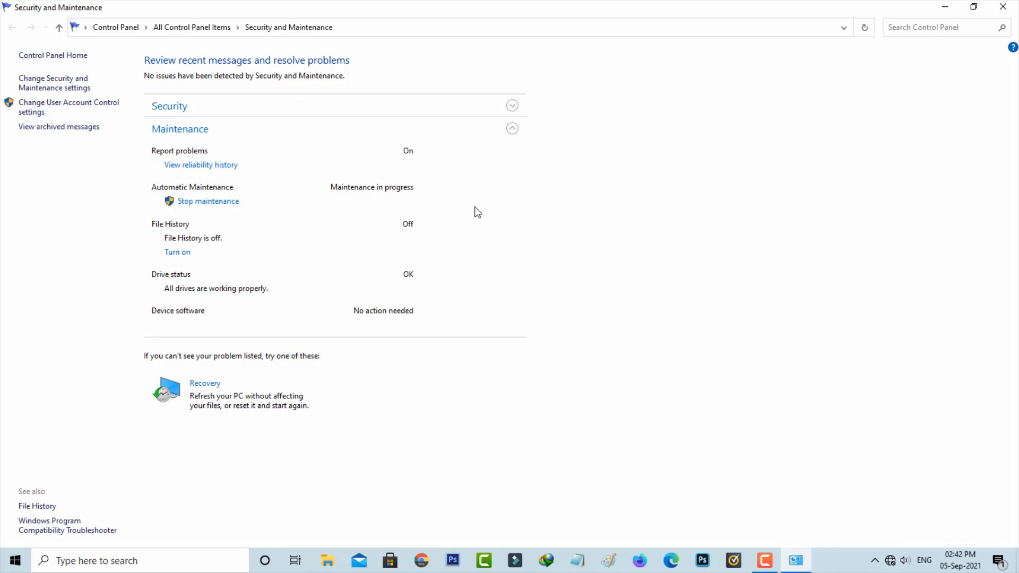
left_click(208, 201)
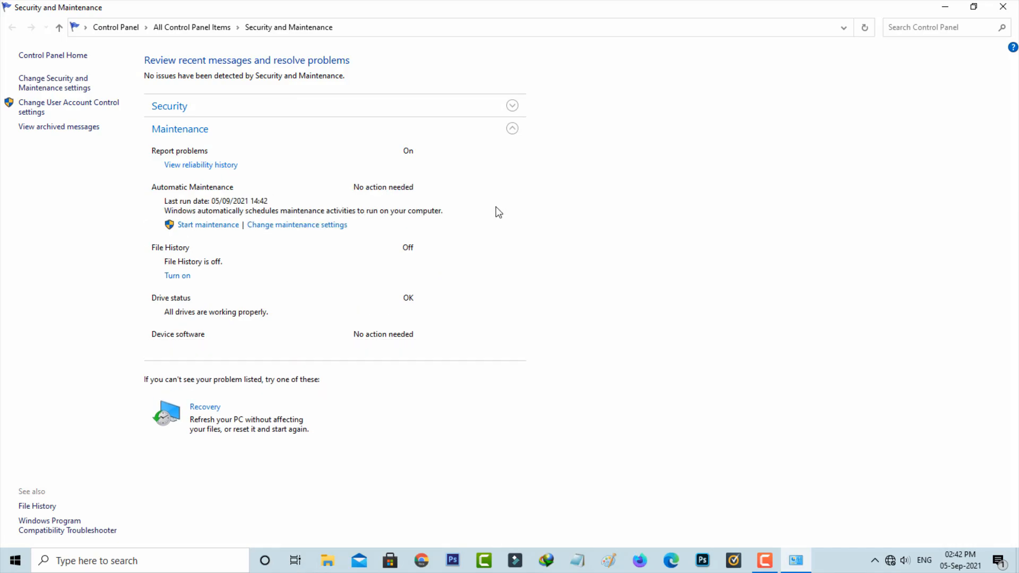
mouse_move(1003, 6)
type("services.msc")
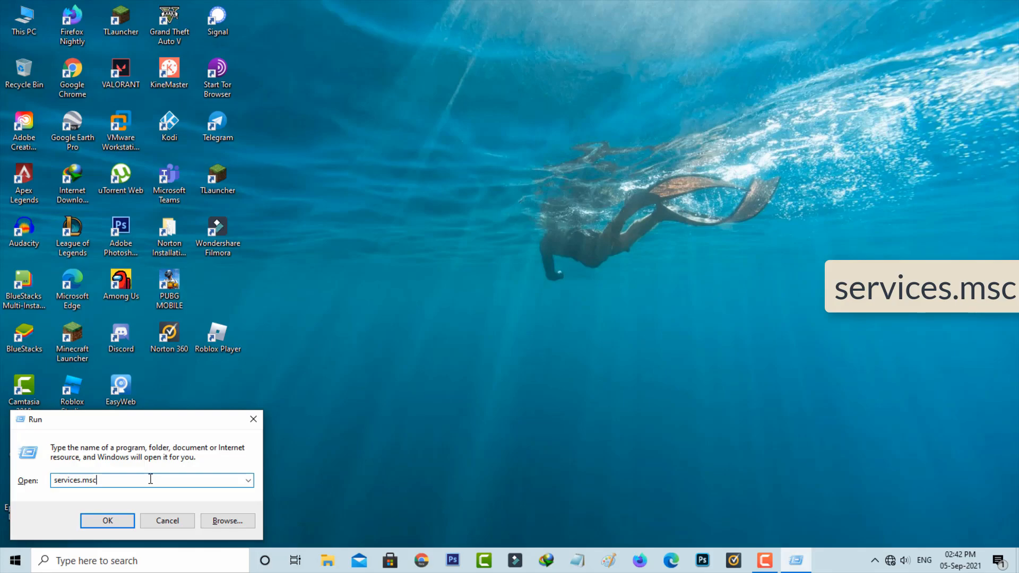
- Stop the Windows Update service from its properties in services.msc
left_click(107, 521)
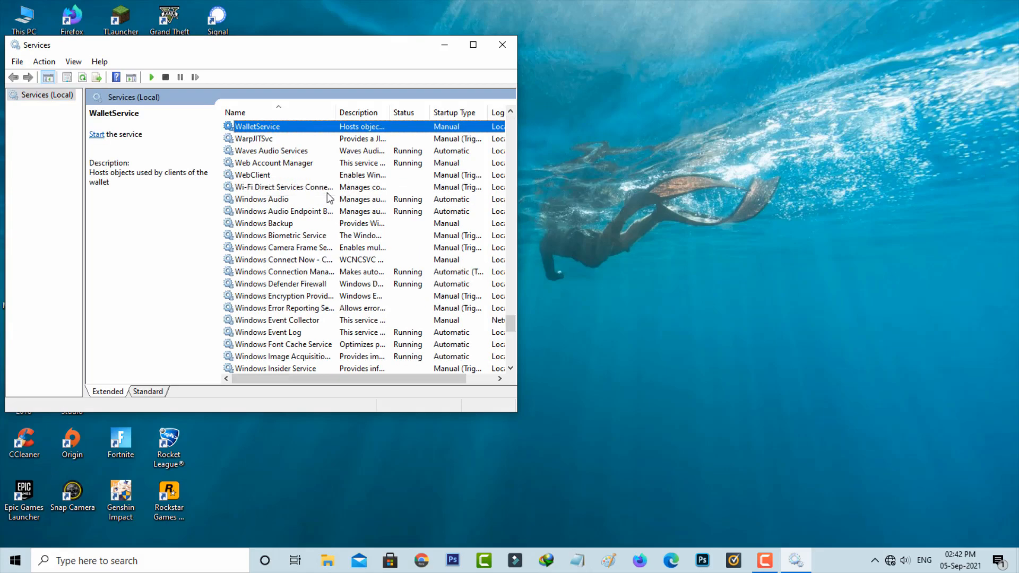
scroll("down", 3)
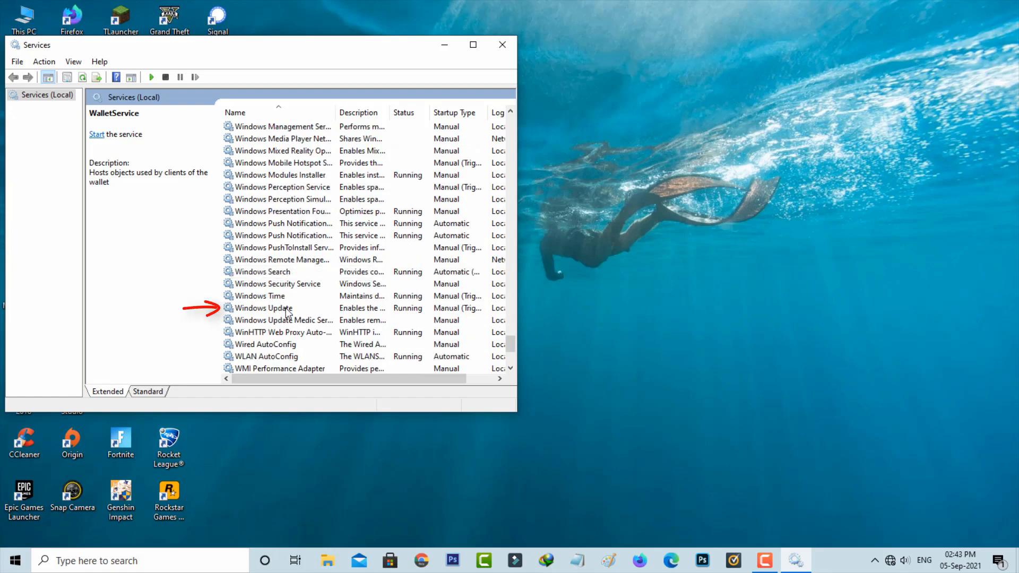
left_click(263, 308)
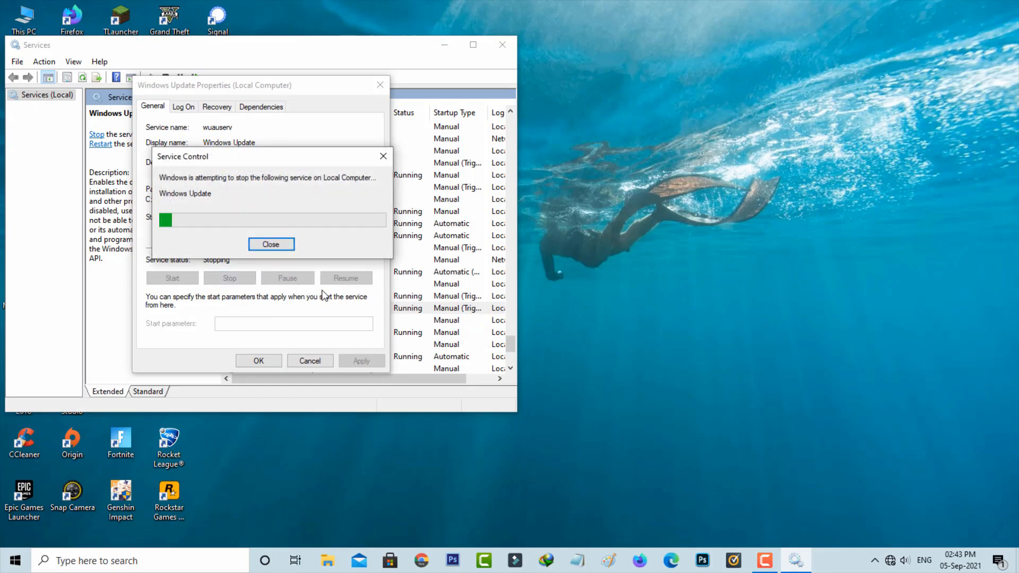
left_click(271, 245)
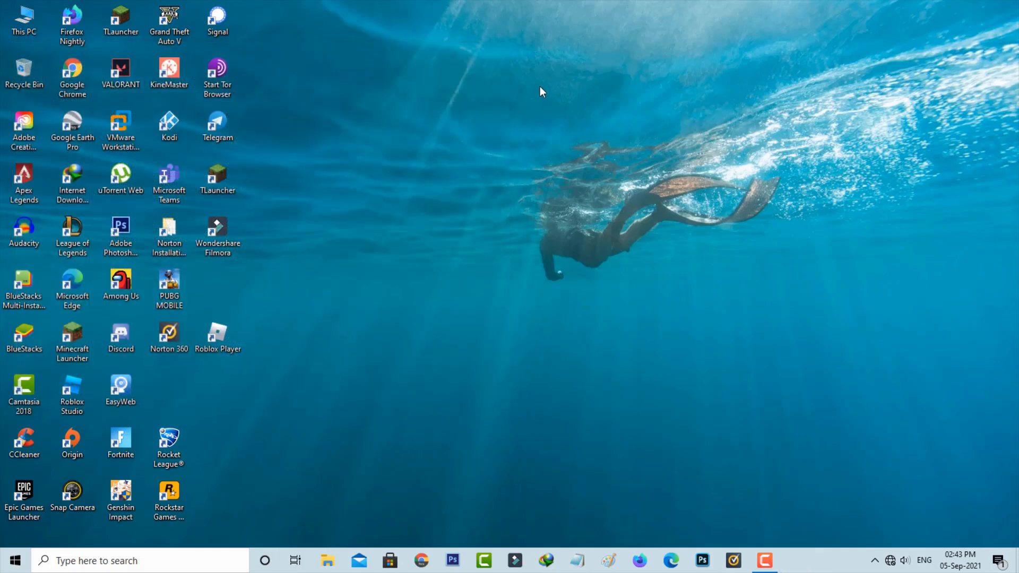
mouse_move(554, 137)
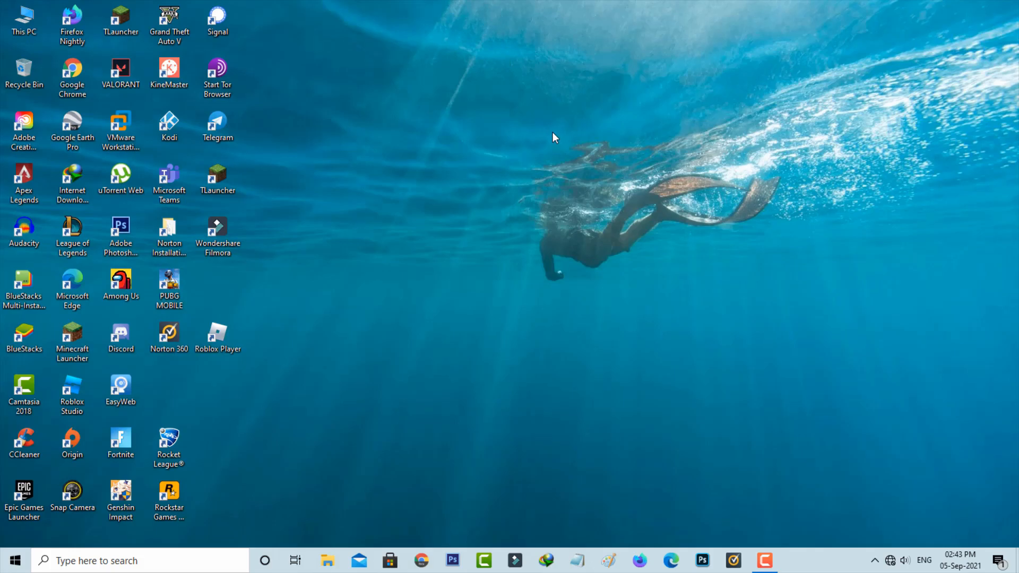
- From Control Panel's Programs and Features, view installed updates and right-click one
type("control Panel")
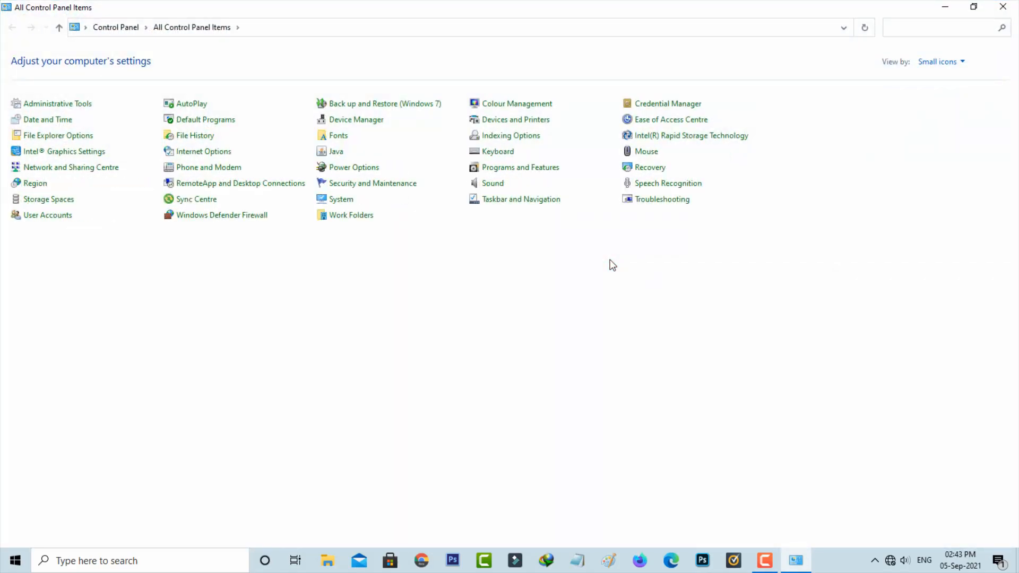
left_click(520, 168)
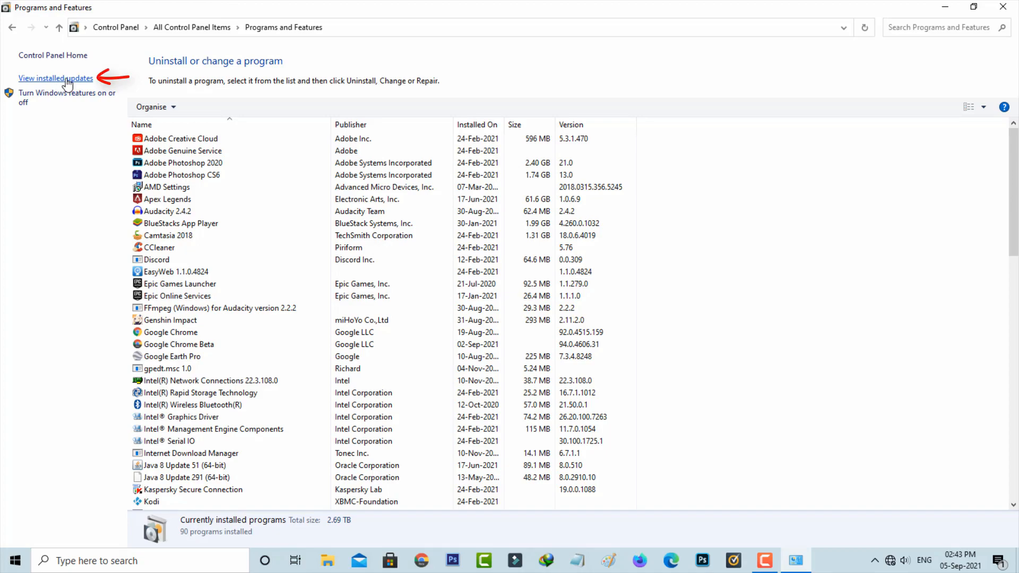
left_click(56, 78)
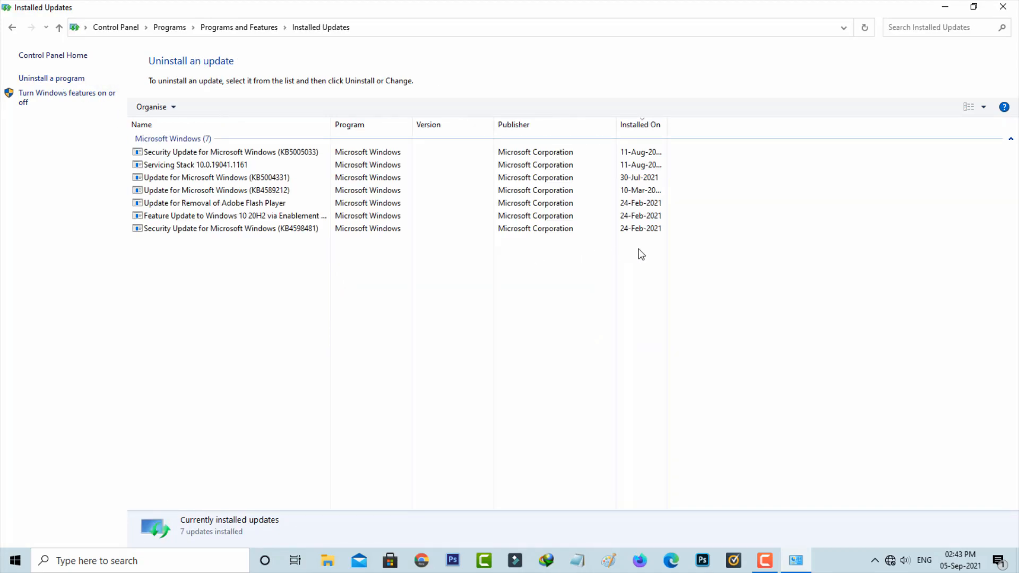
mouse_move(338, 242)
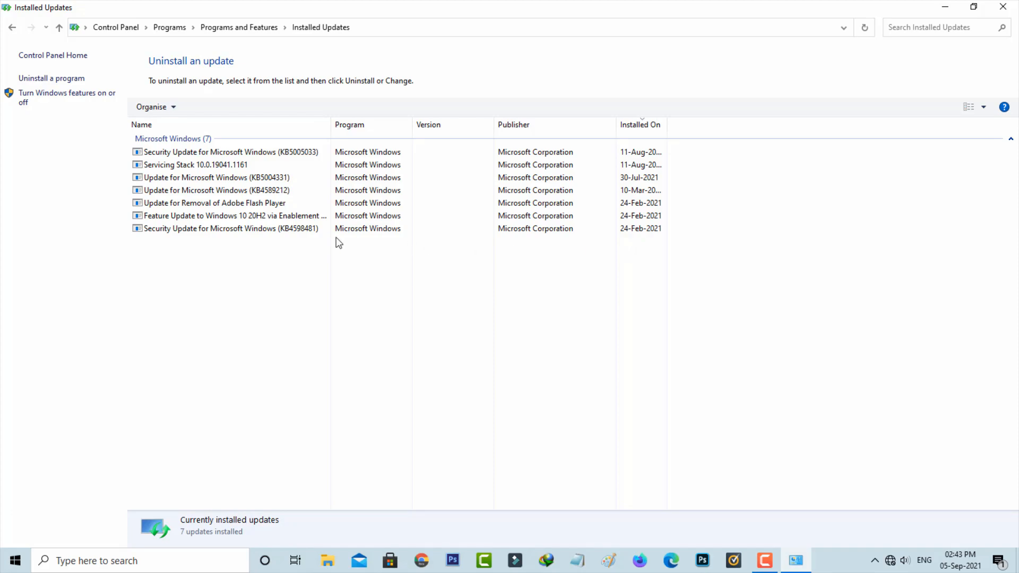
right_click(233, 216)
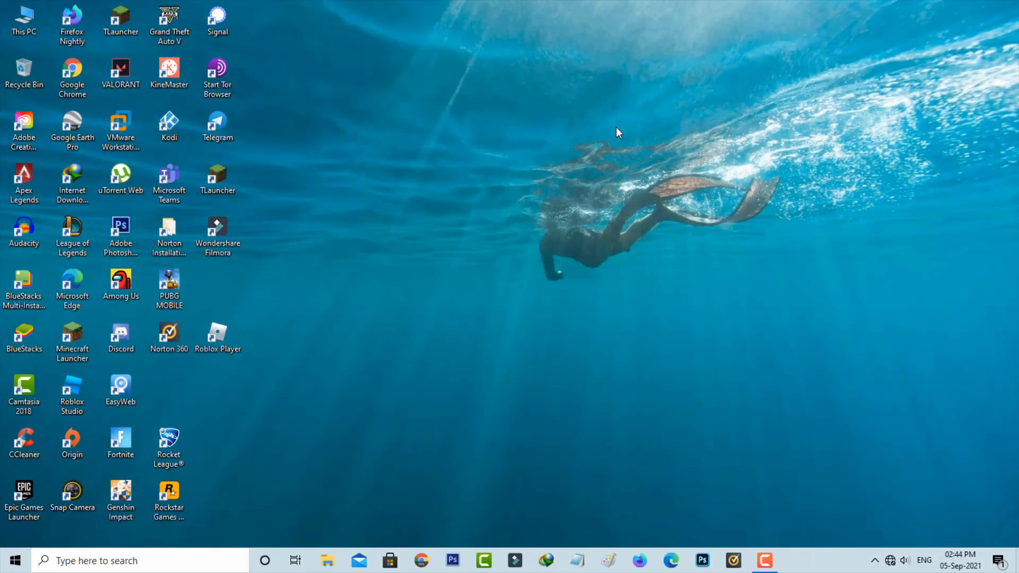
- Enable Minimal safe boot in msconfig's Boot tab, confirm with OK, and choose Restart
key("win+r")
type("msconfig")
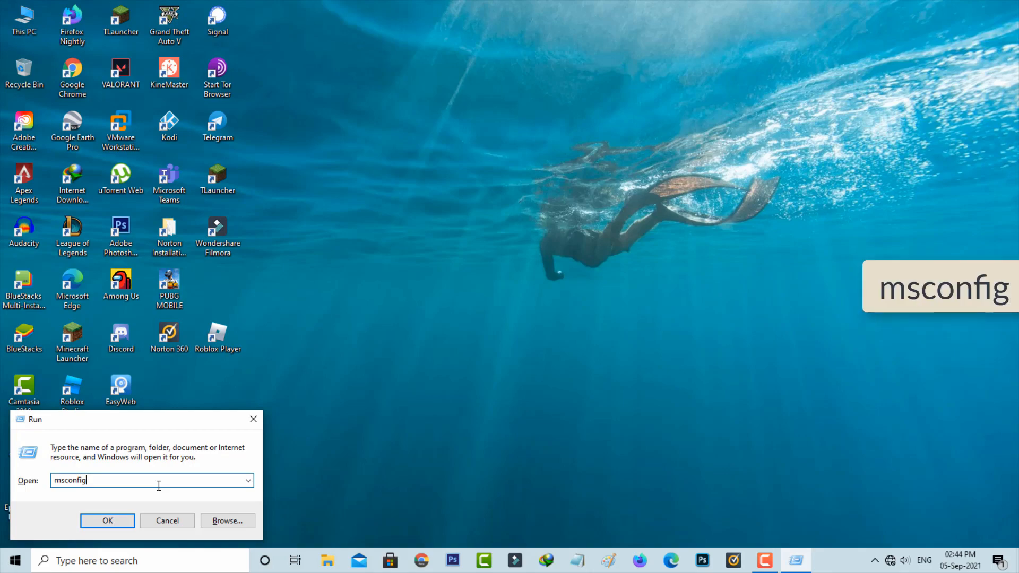
left_click(107, 520)
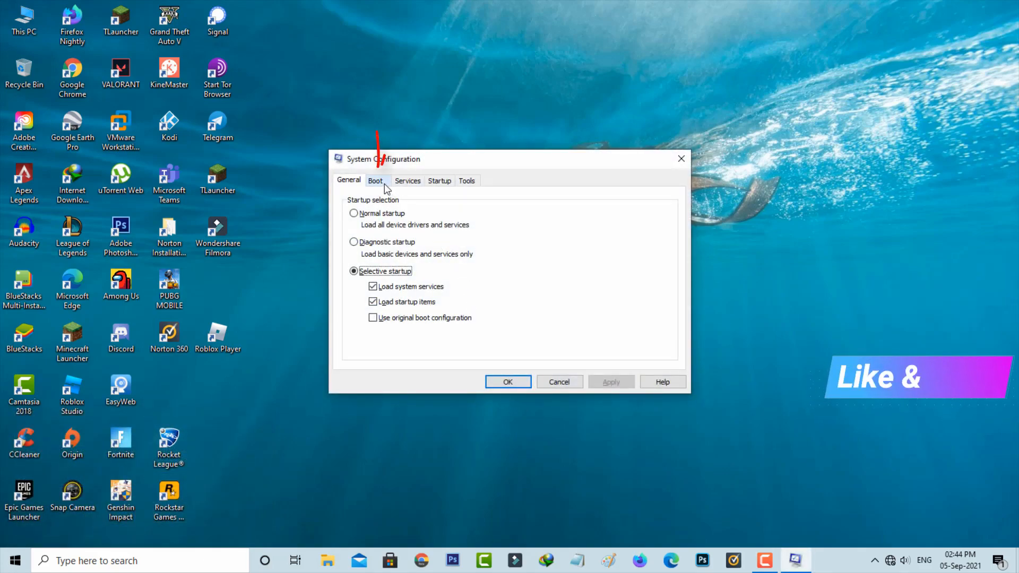
left_click(376, 180)
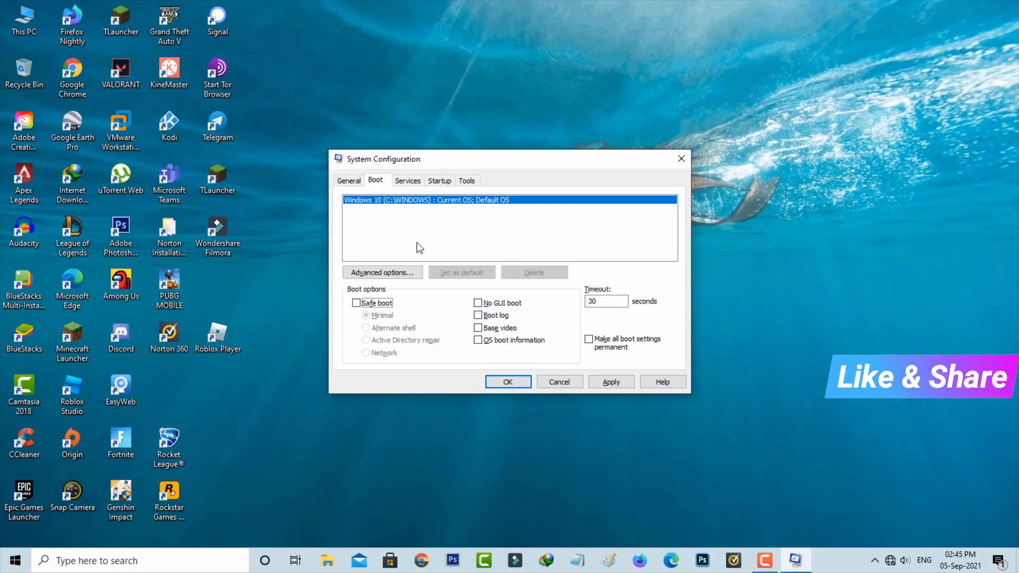
left_click(357, 303)
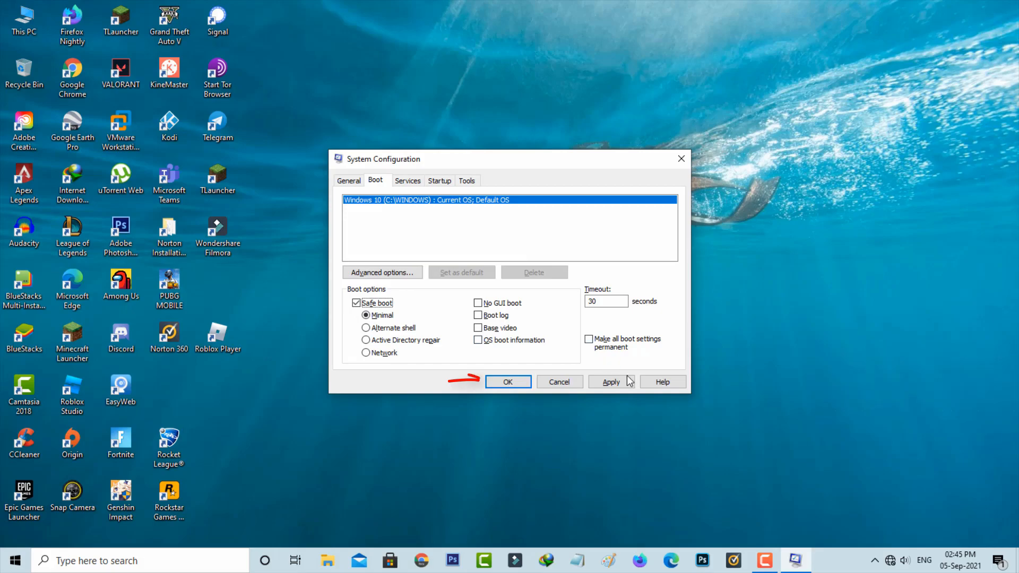
left_click(508, 382)
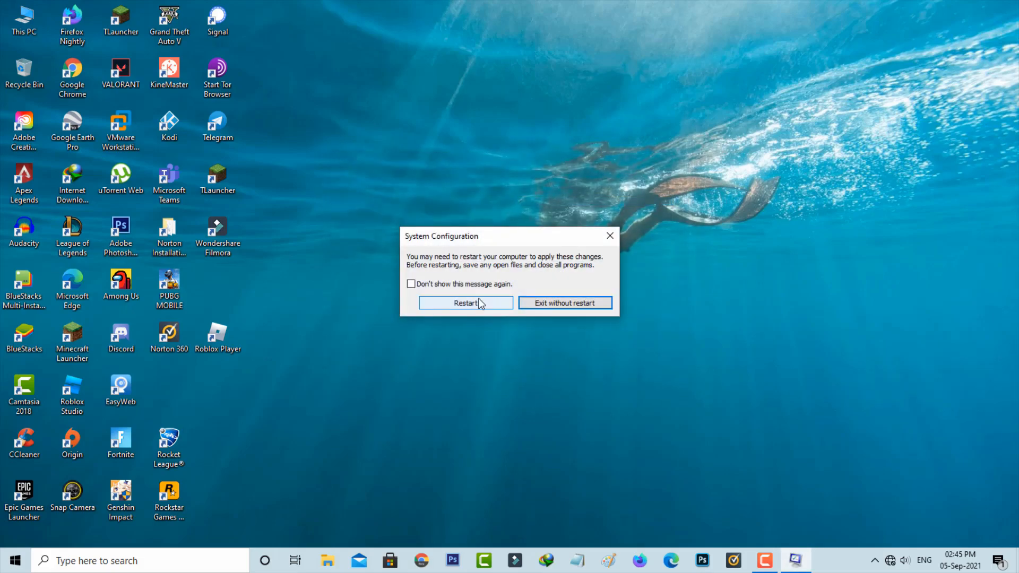
left_click(565, 303)
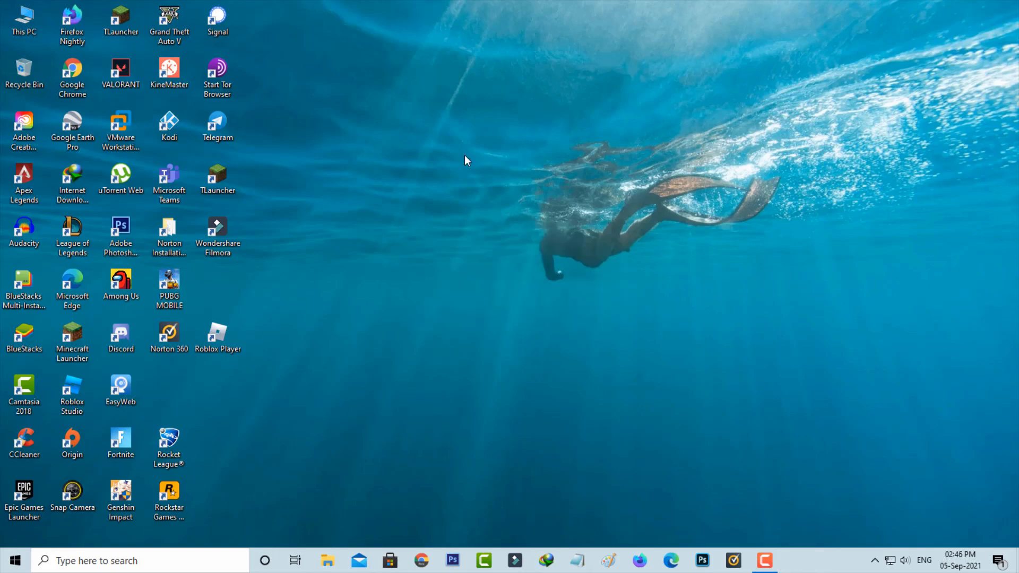
- Start the Windows Update service from its properties in services.msc
key("Win+r")
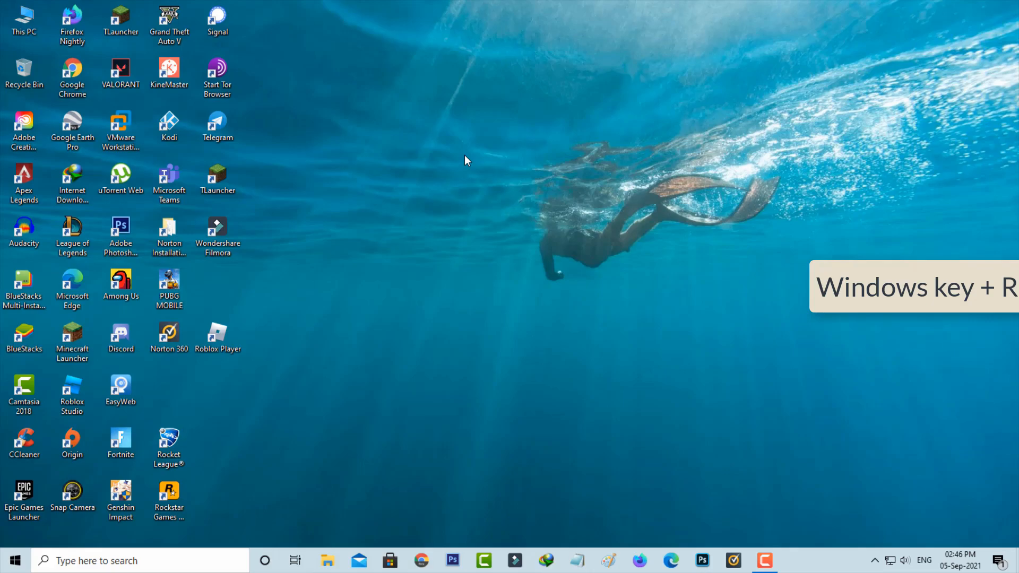
type("services.msc")
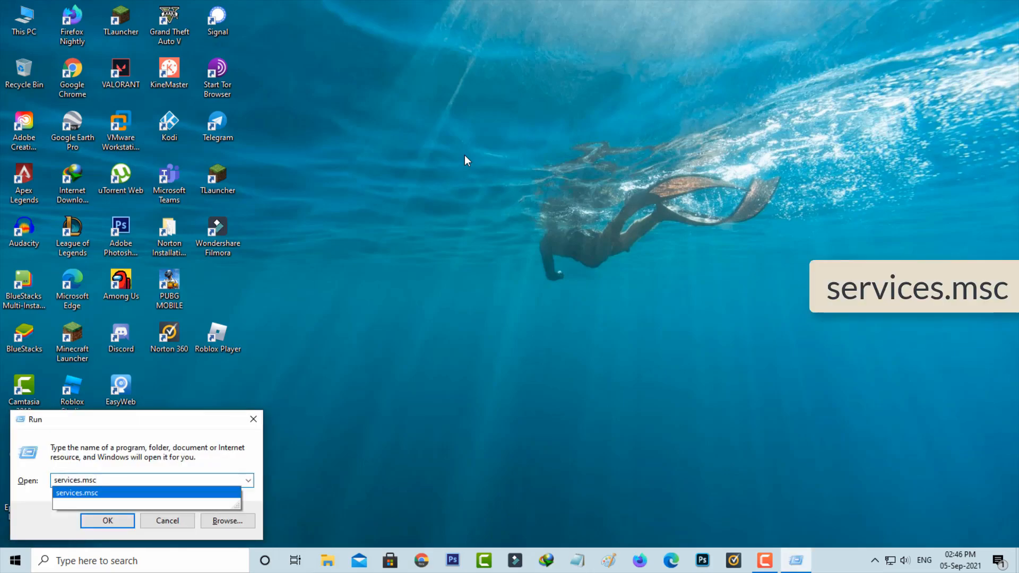
left_click(107, 521)
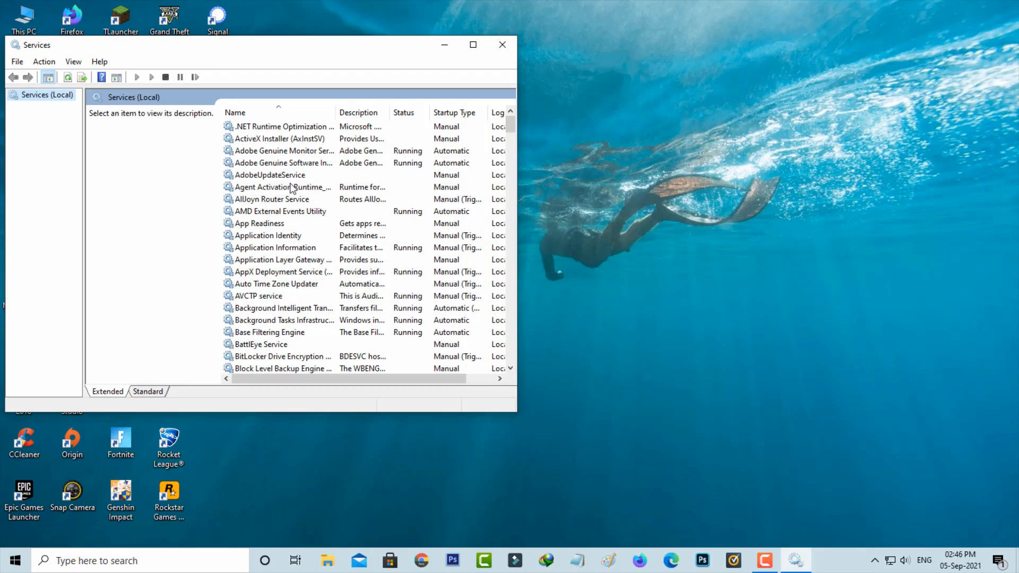
left_click(291, 187)
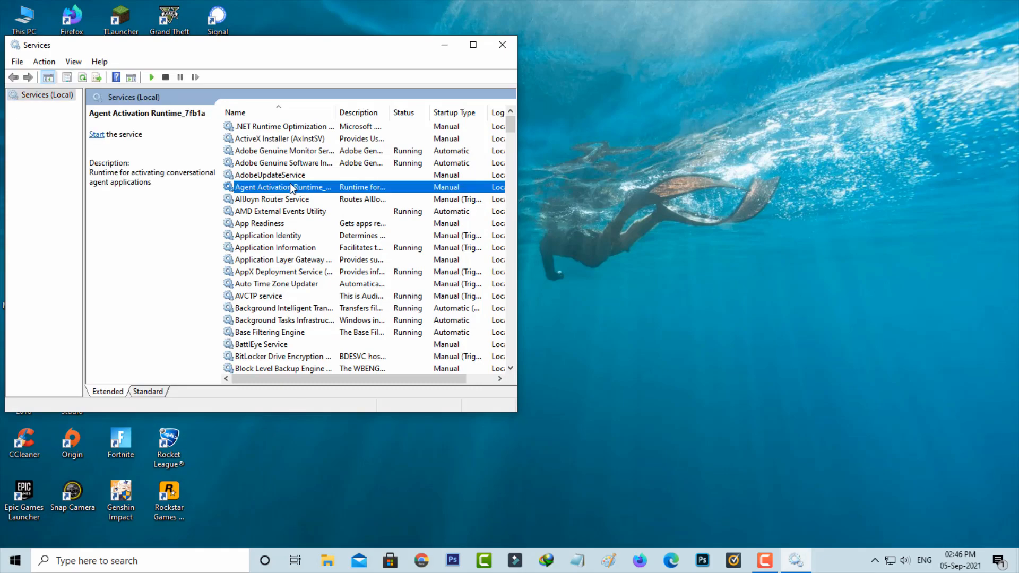
scroll("down", 3)
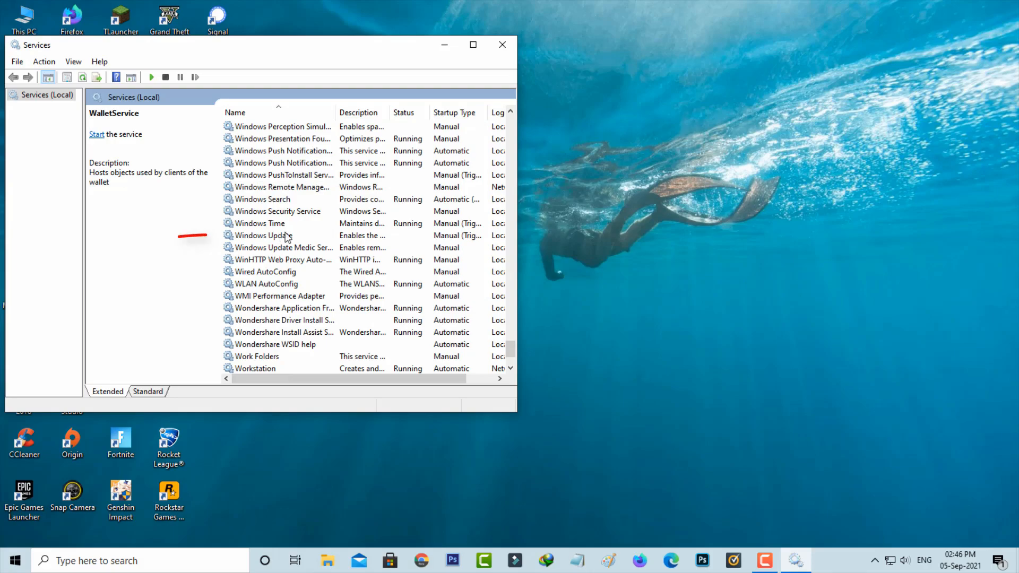
left_click(283, 235)
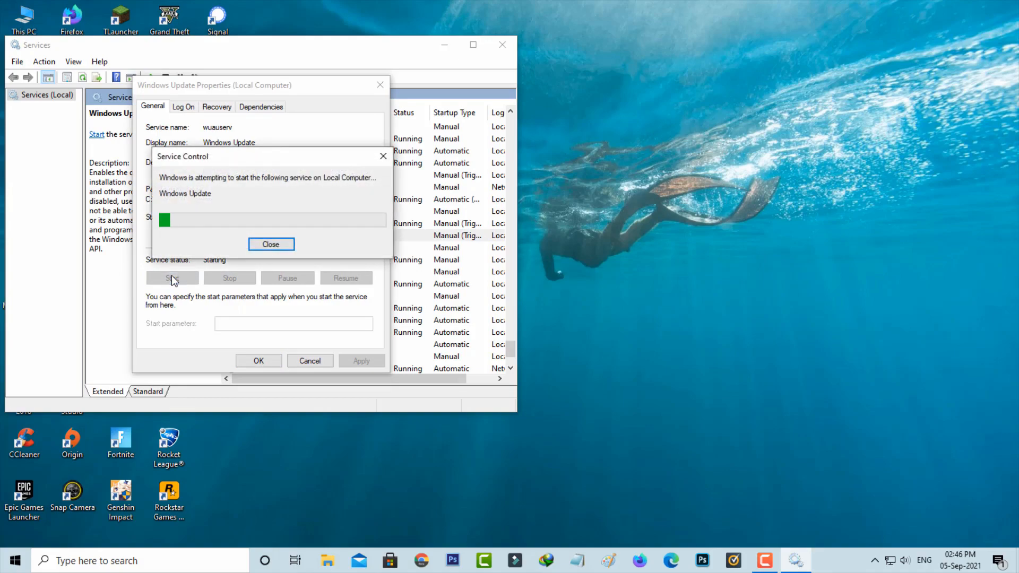
left_click(271, 244)
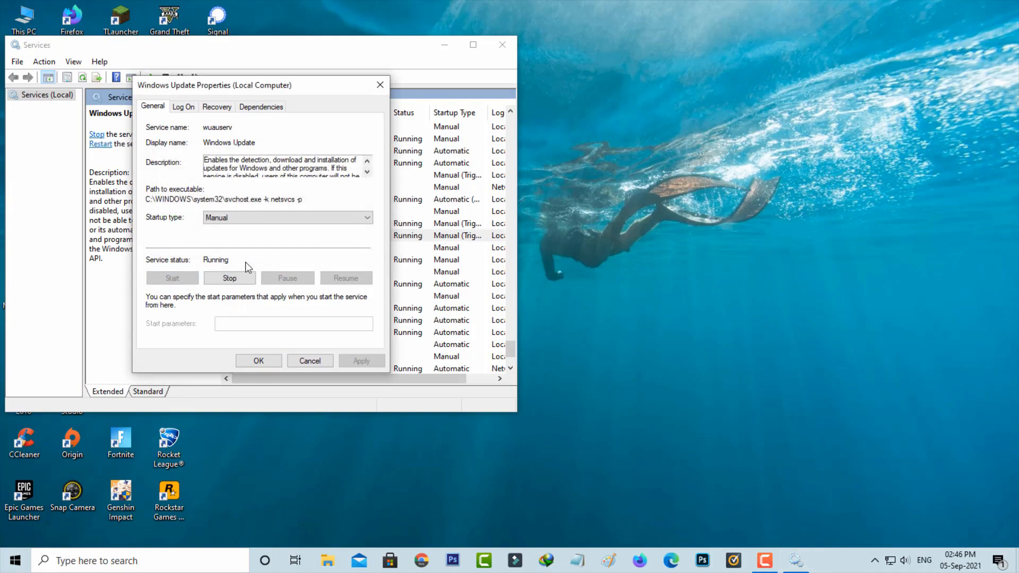